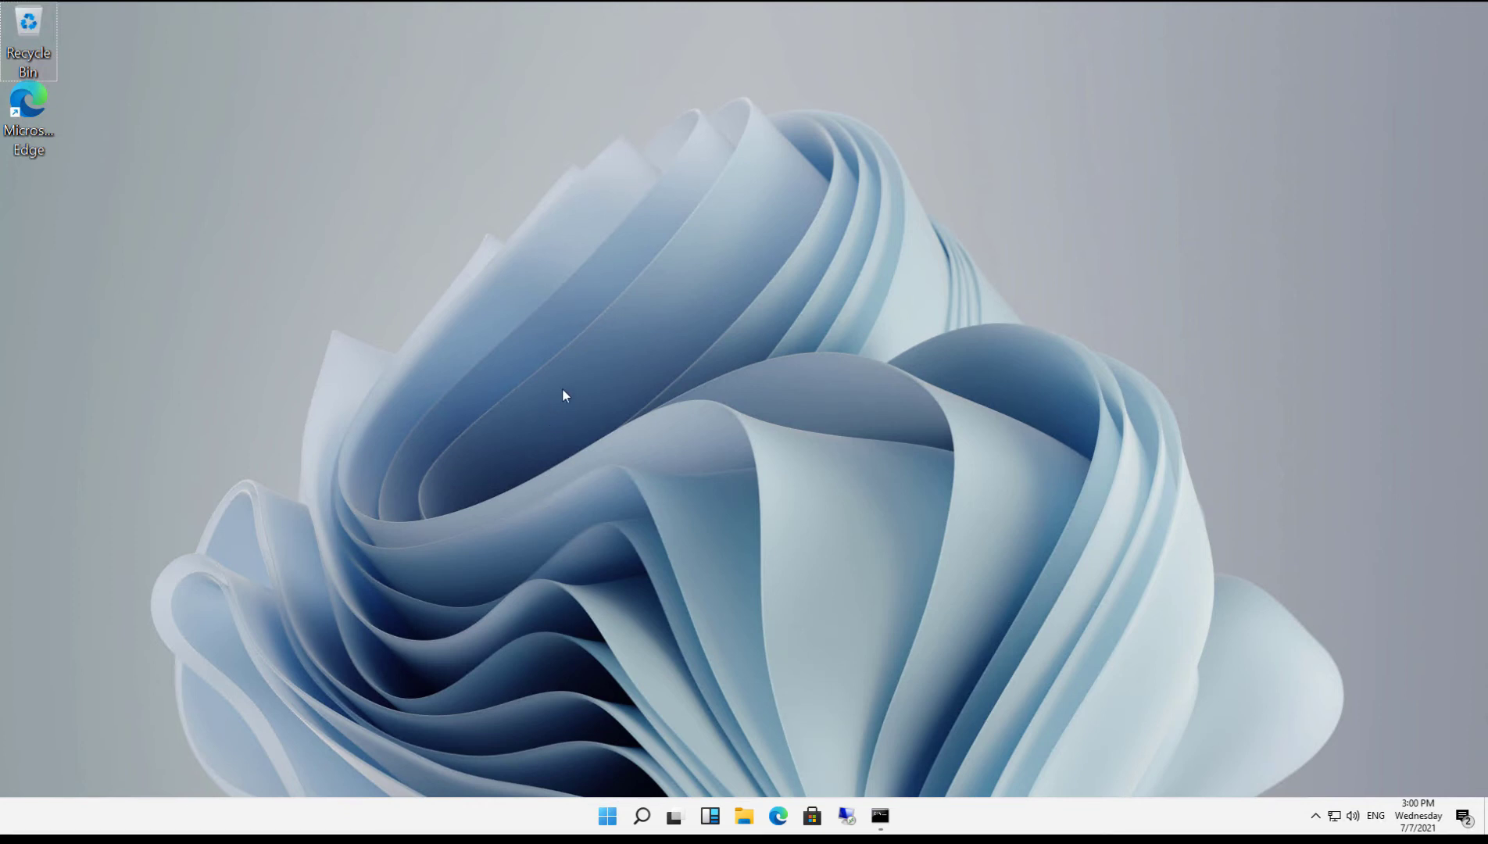
pyautogui.moveTo(564, 393)
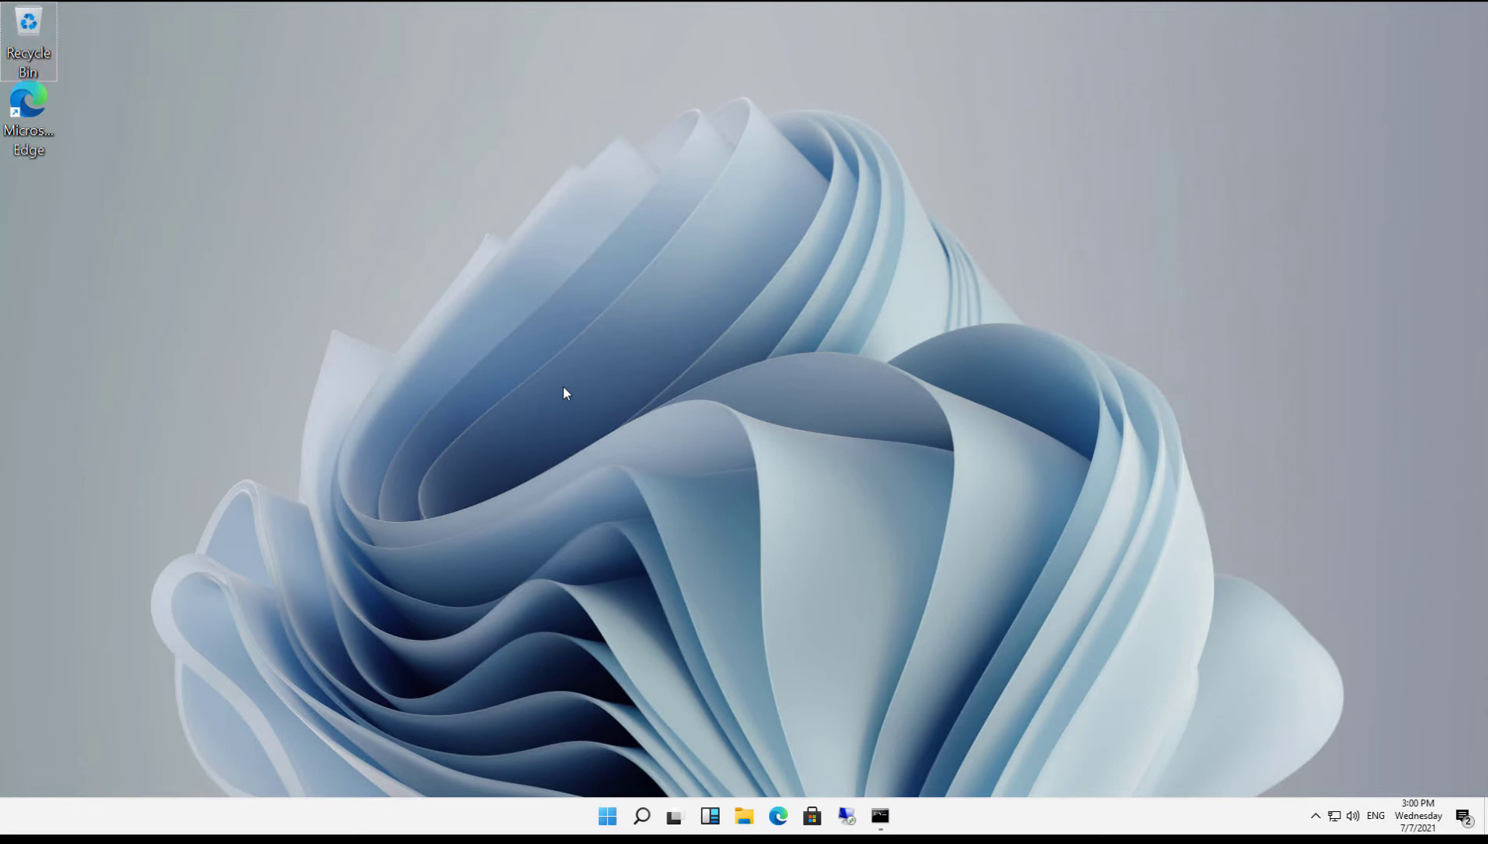
pyautogui.moveTo(617, 798)
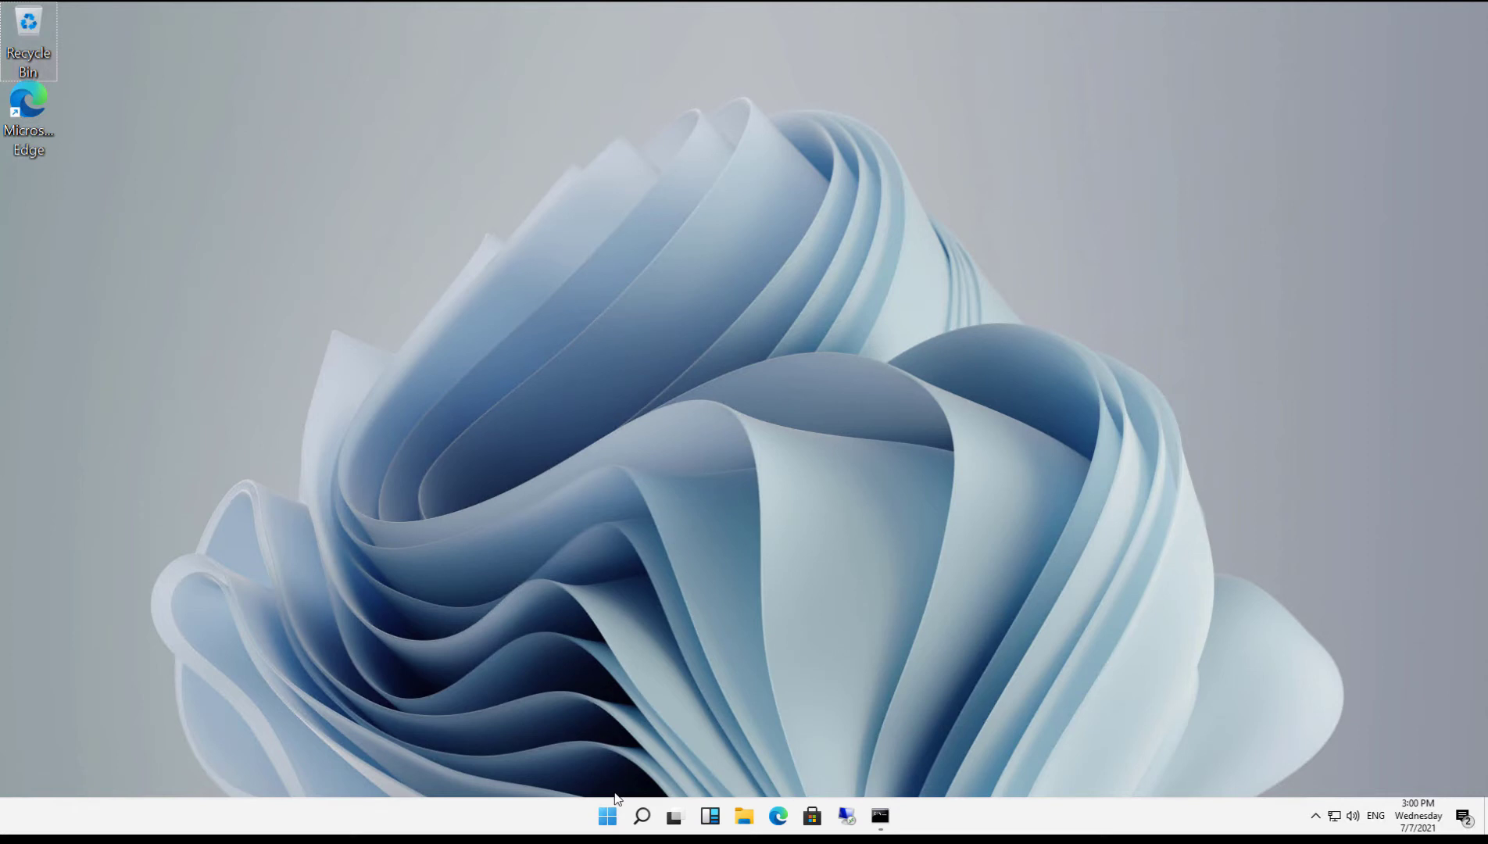
# Launch Settings from Start and go to Accessibility, landing on the Display page
pyautogui.click(607, 816)
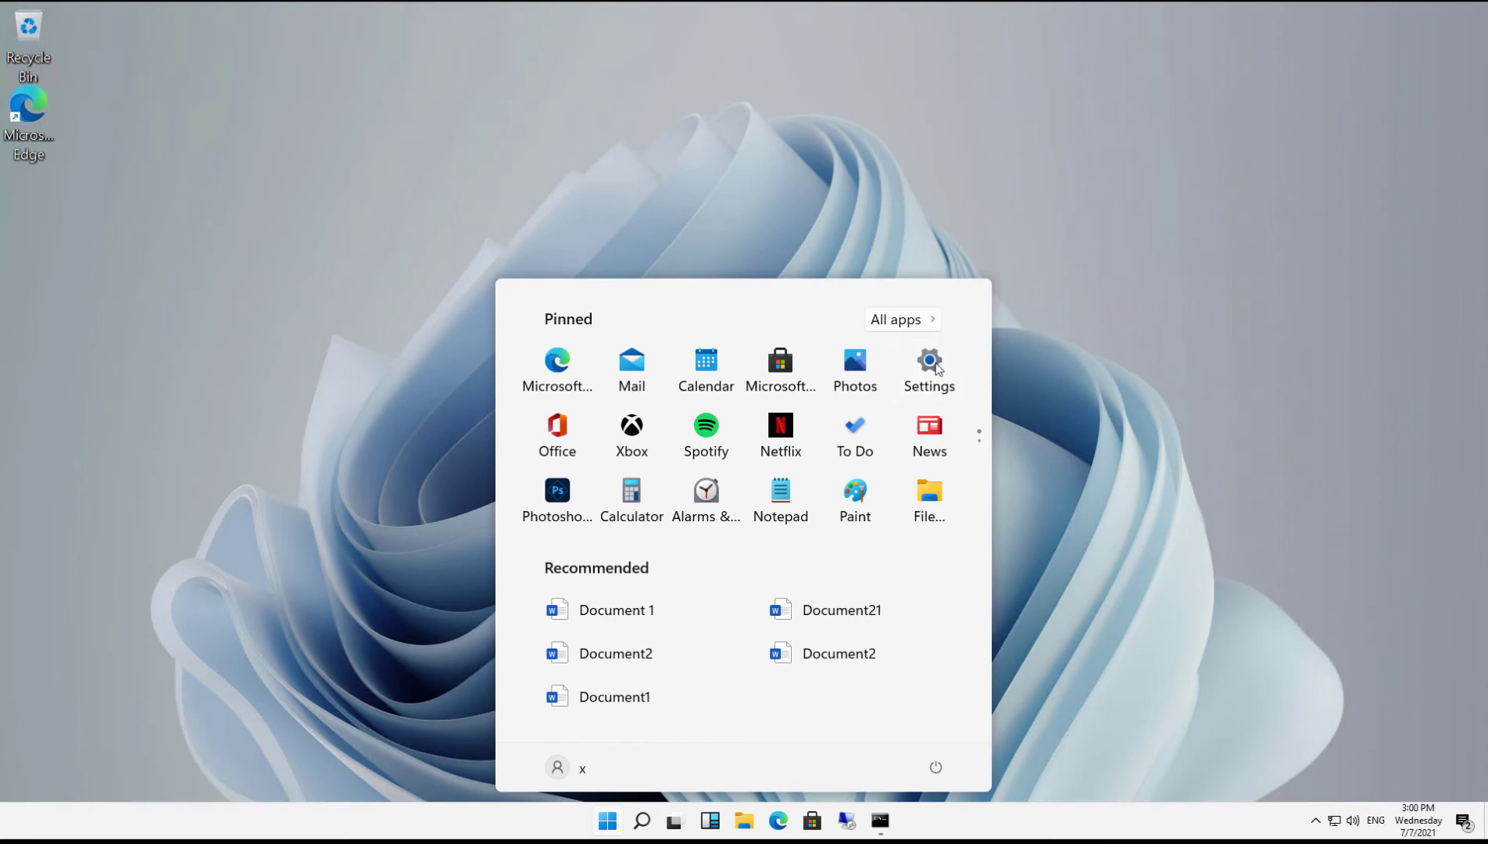
pyautogui.click(930, 365)
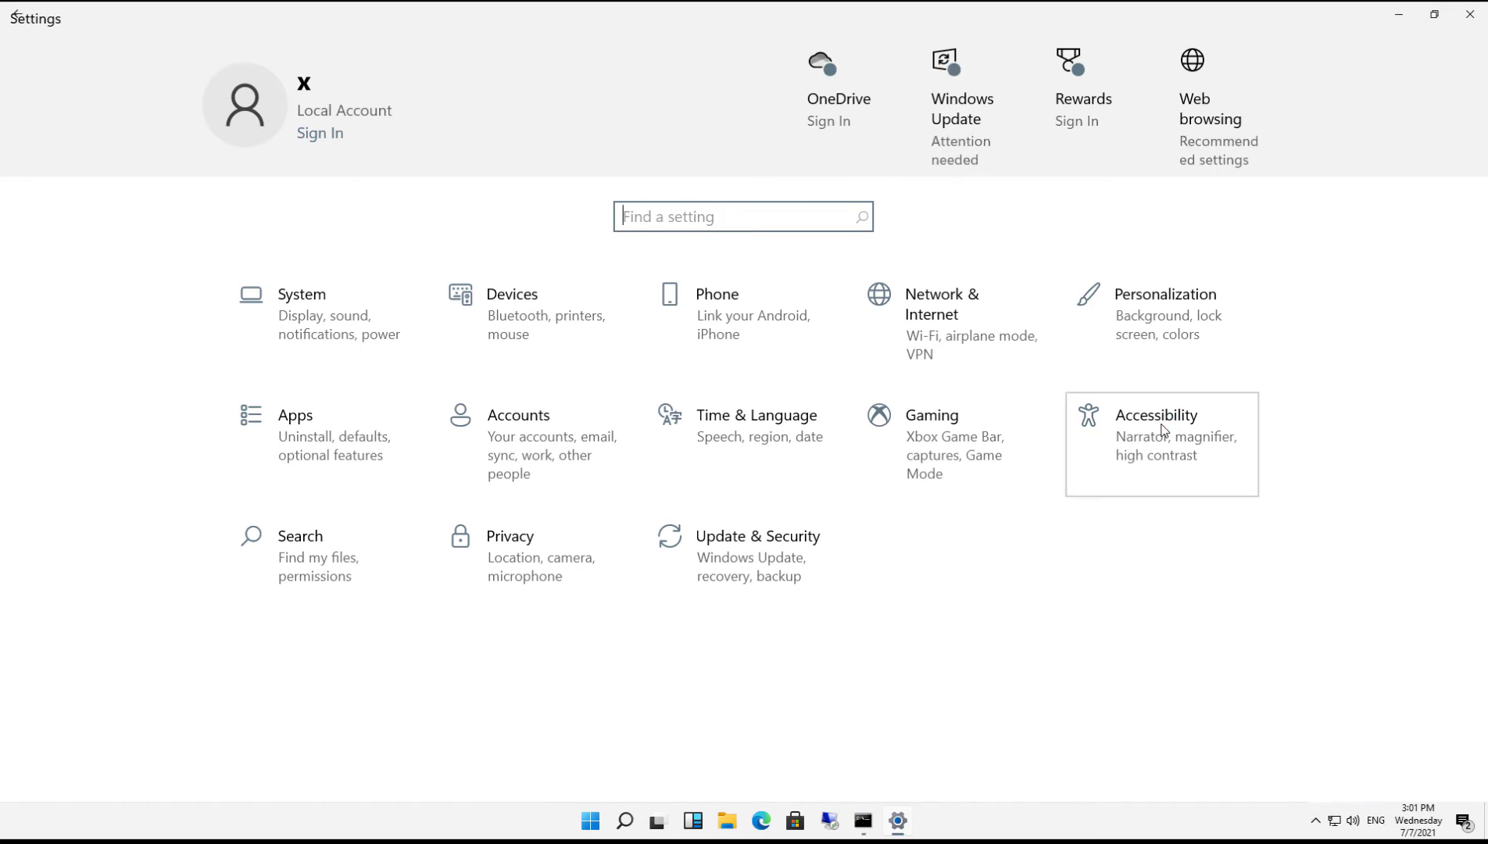
pyautogui.click(1156, 433)
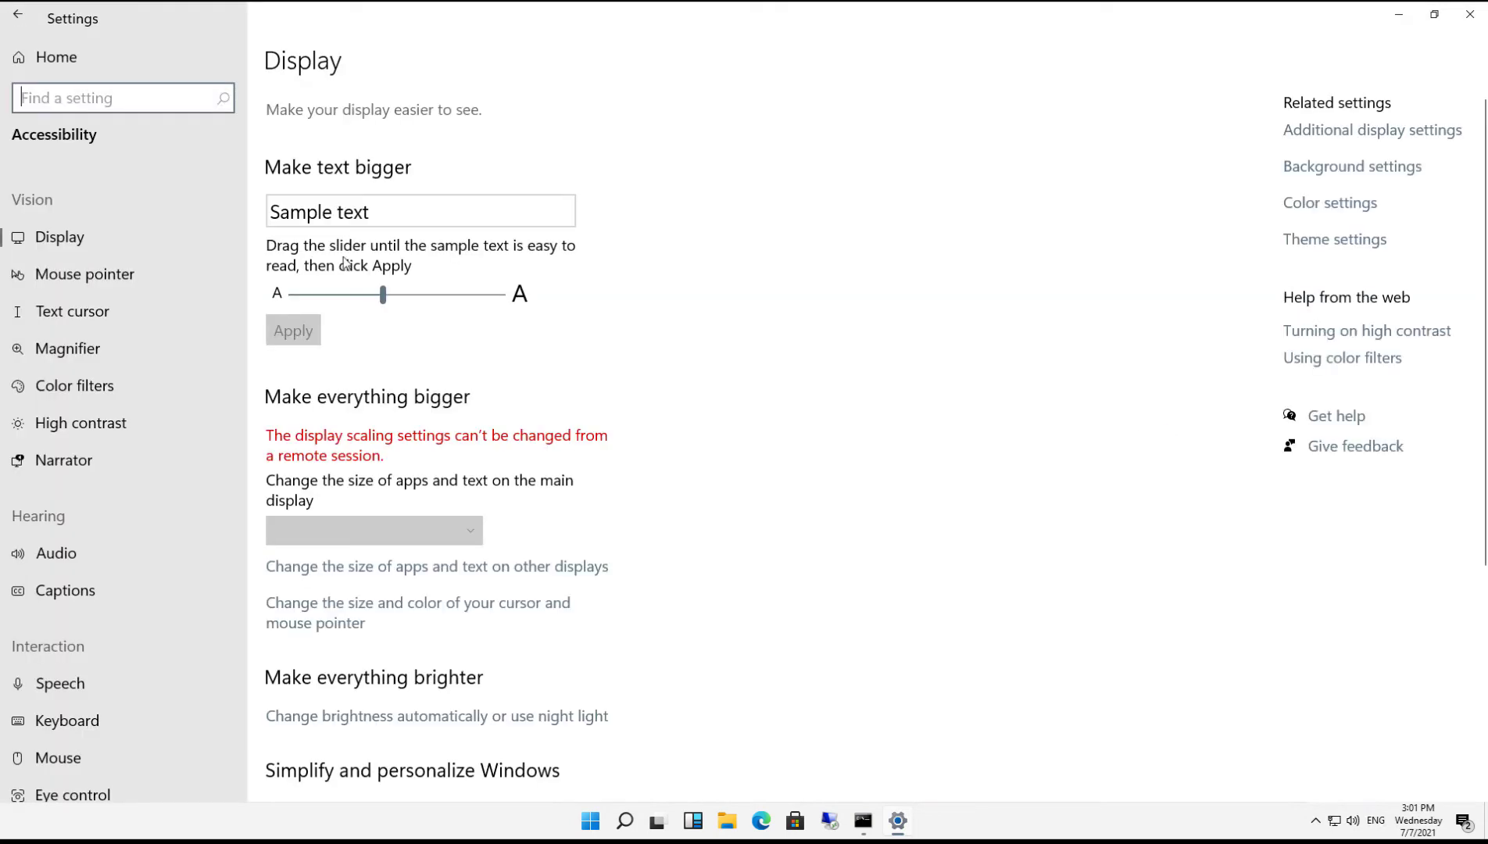
# On the Mouse pointer page, resize the pointer from maximum down to a medium size
pyautogui.click(84, 274)
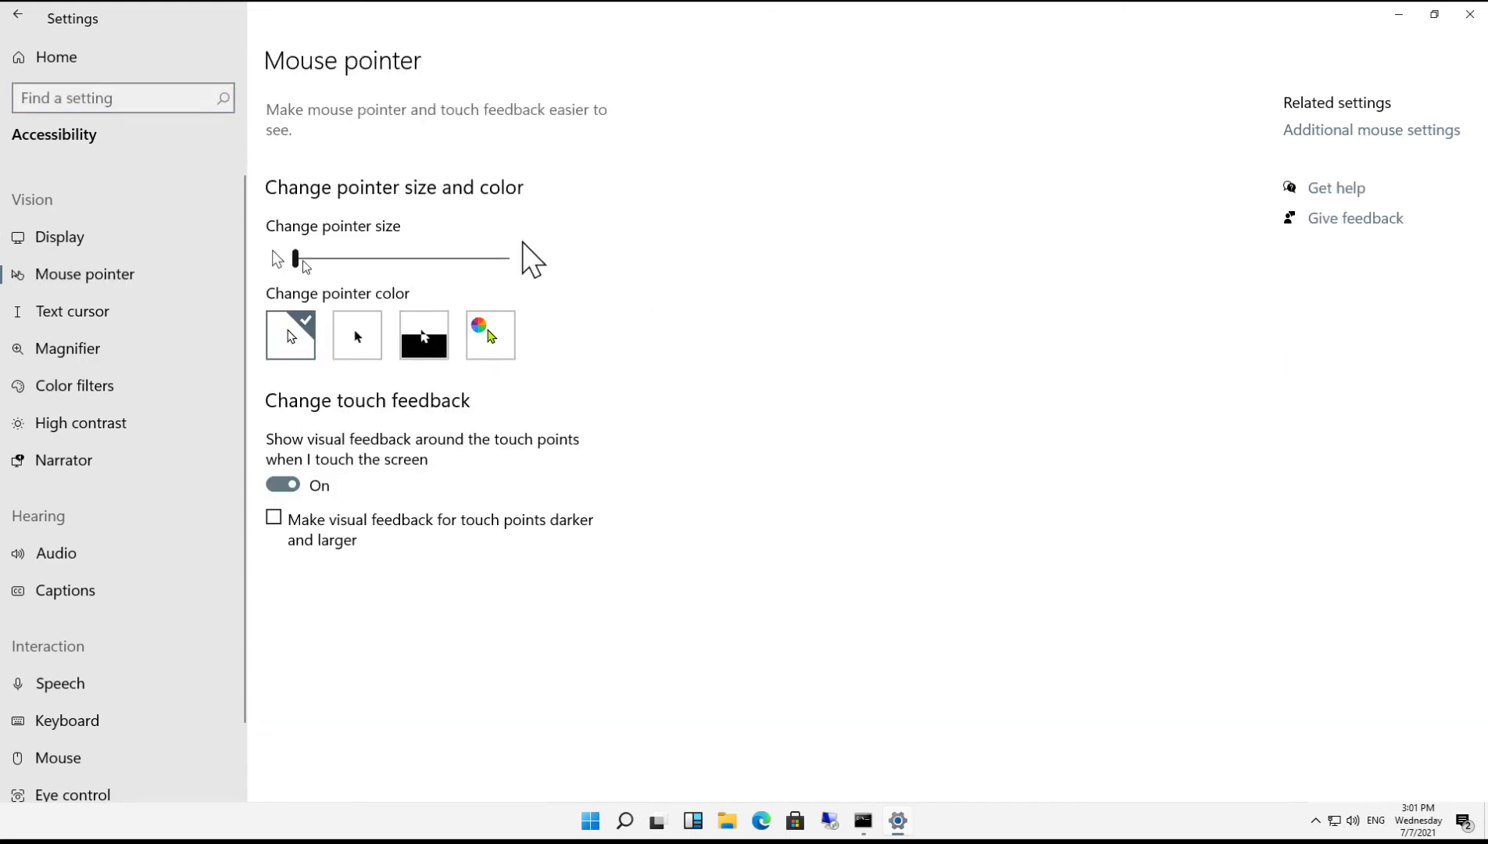
pyautogui.moveTo(297, 258); pyautogui.dragTo(379, 258)
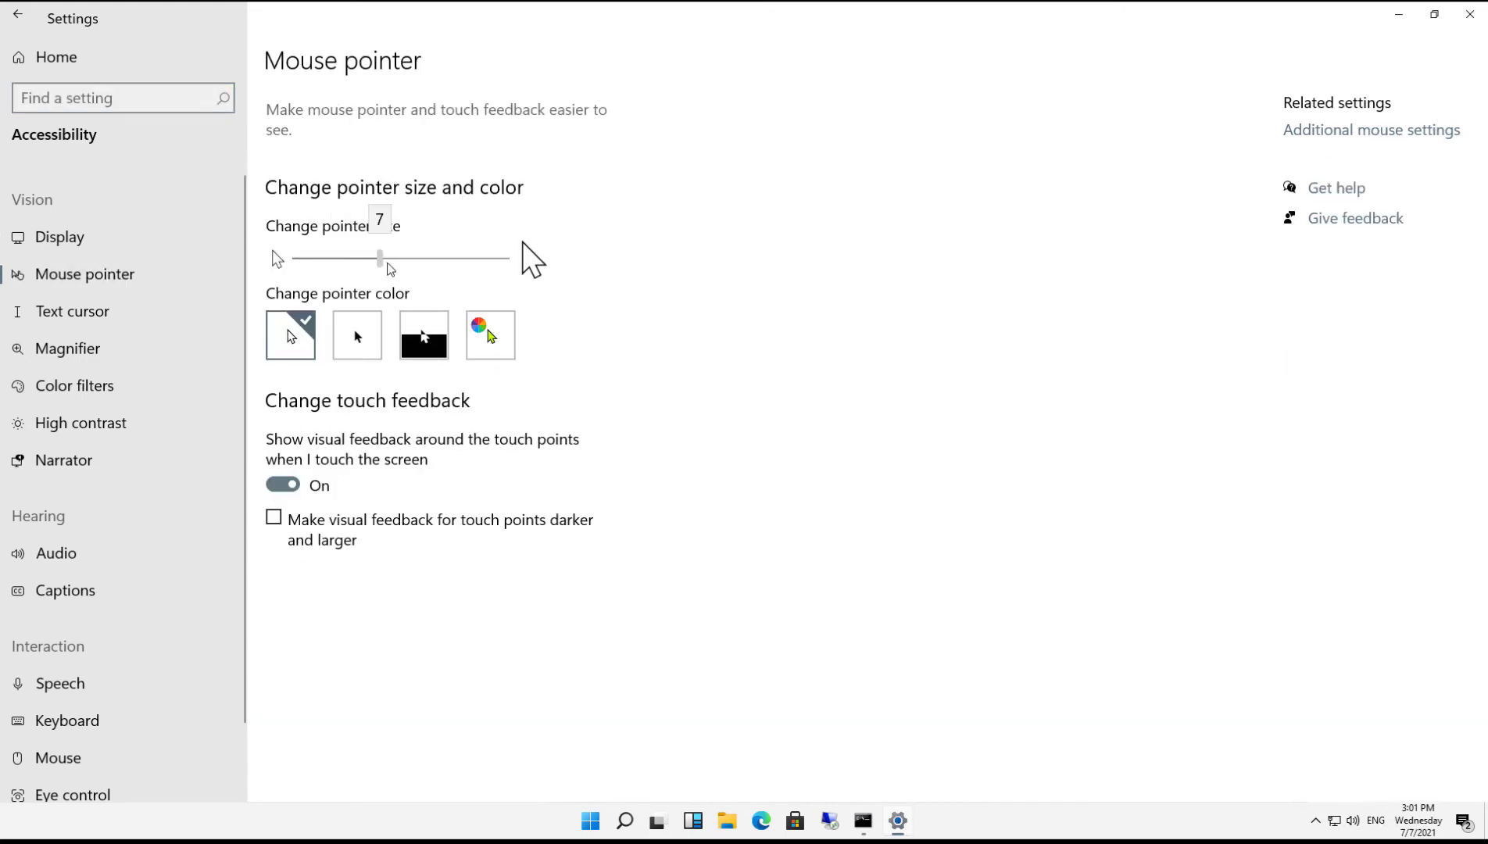
pyautogui.moveTo(380, 258); pyautogui.dragTo(452, 258)
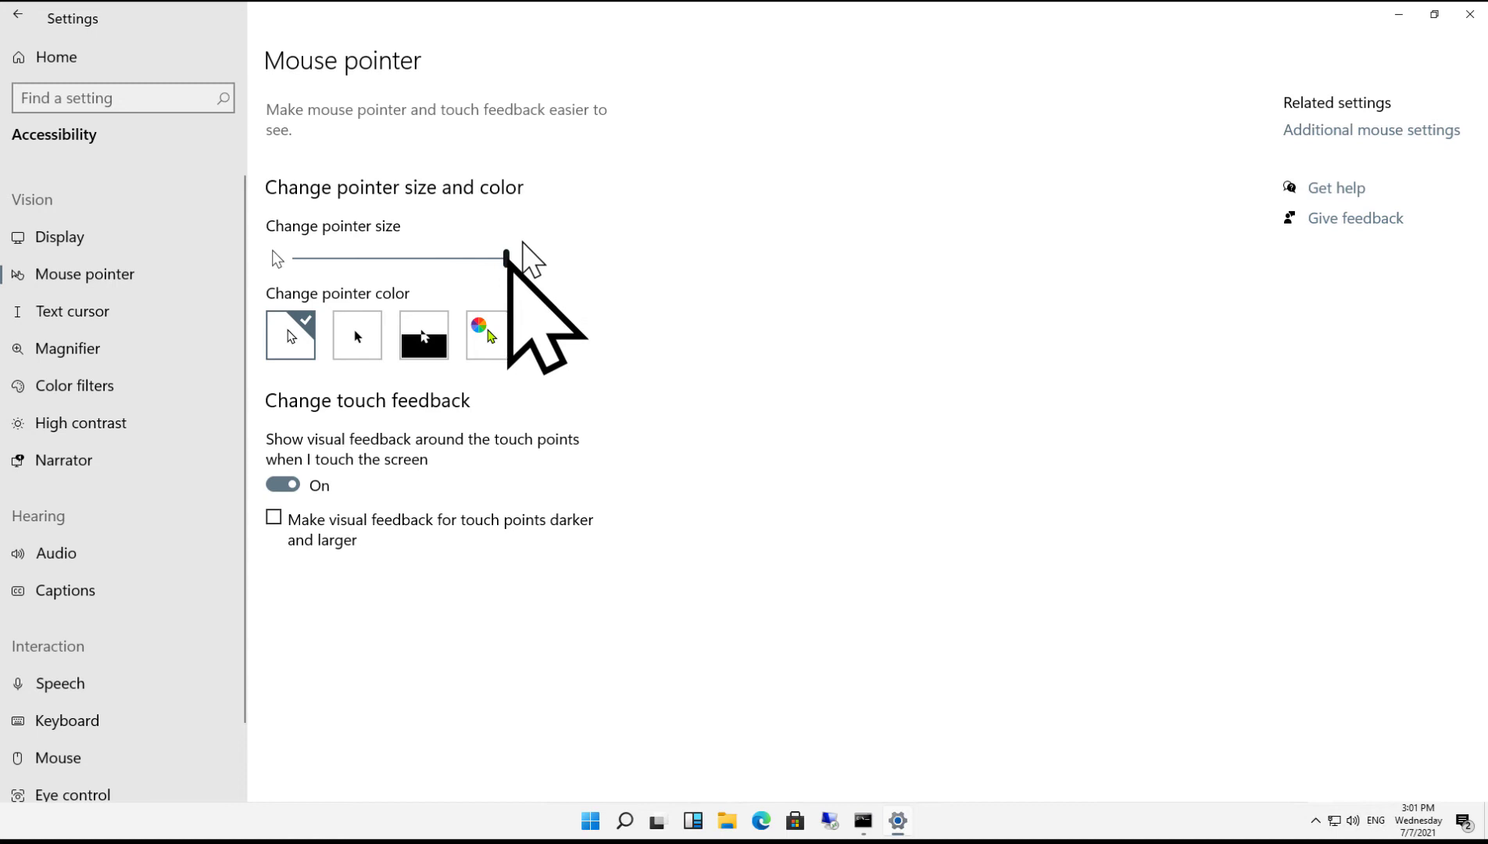
pyautogui.moveTo(505, 257); pyautogui.dragTo(386, 257)
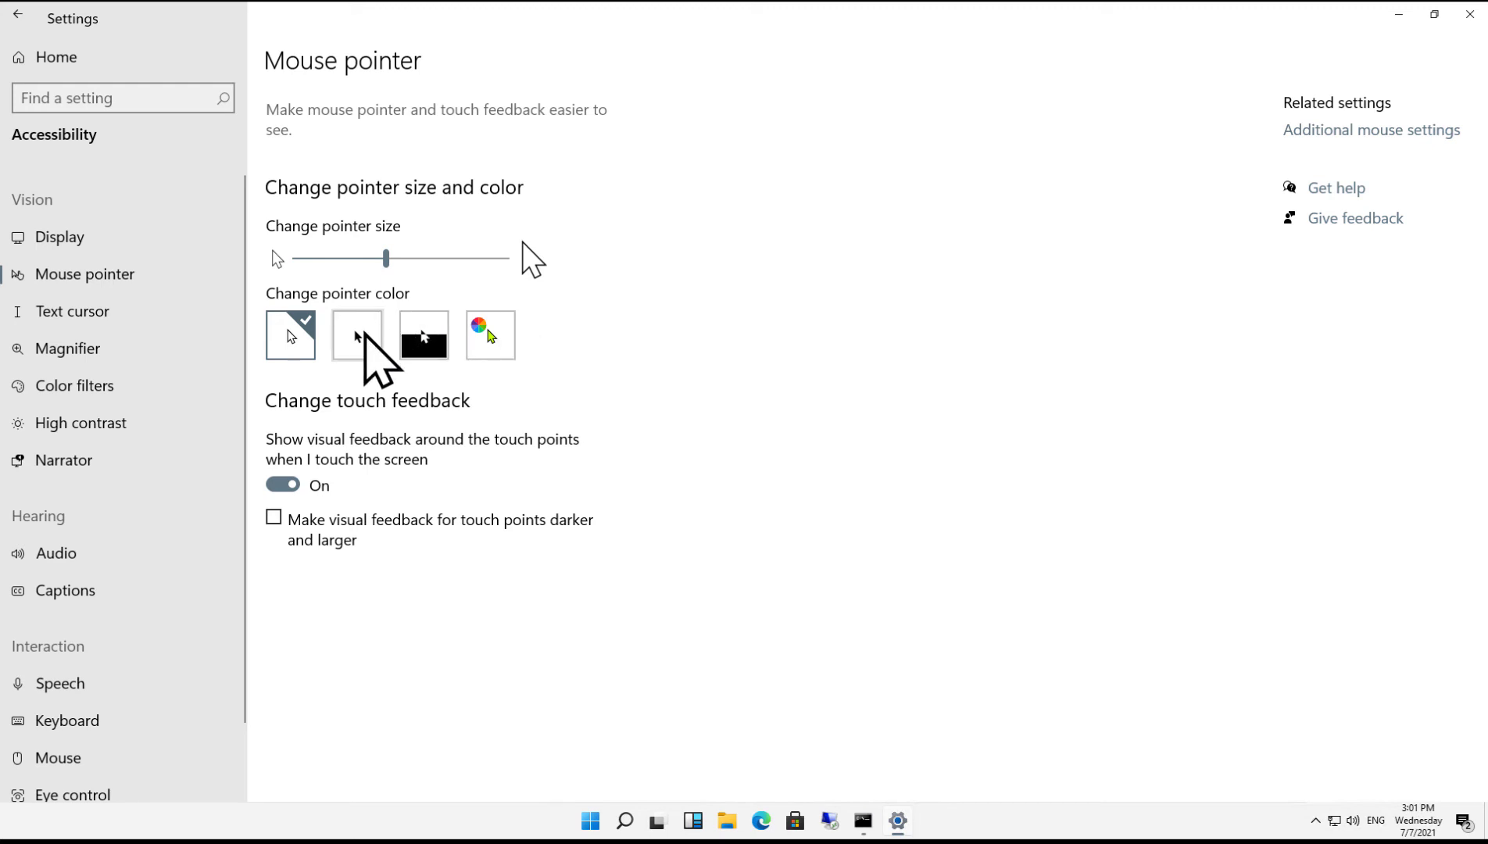
pyautogui.moveTo(358, 335)
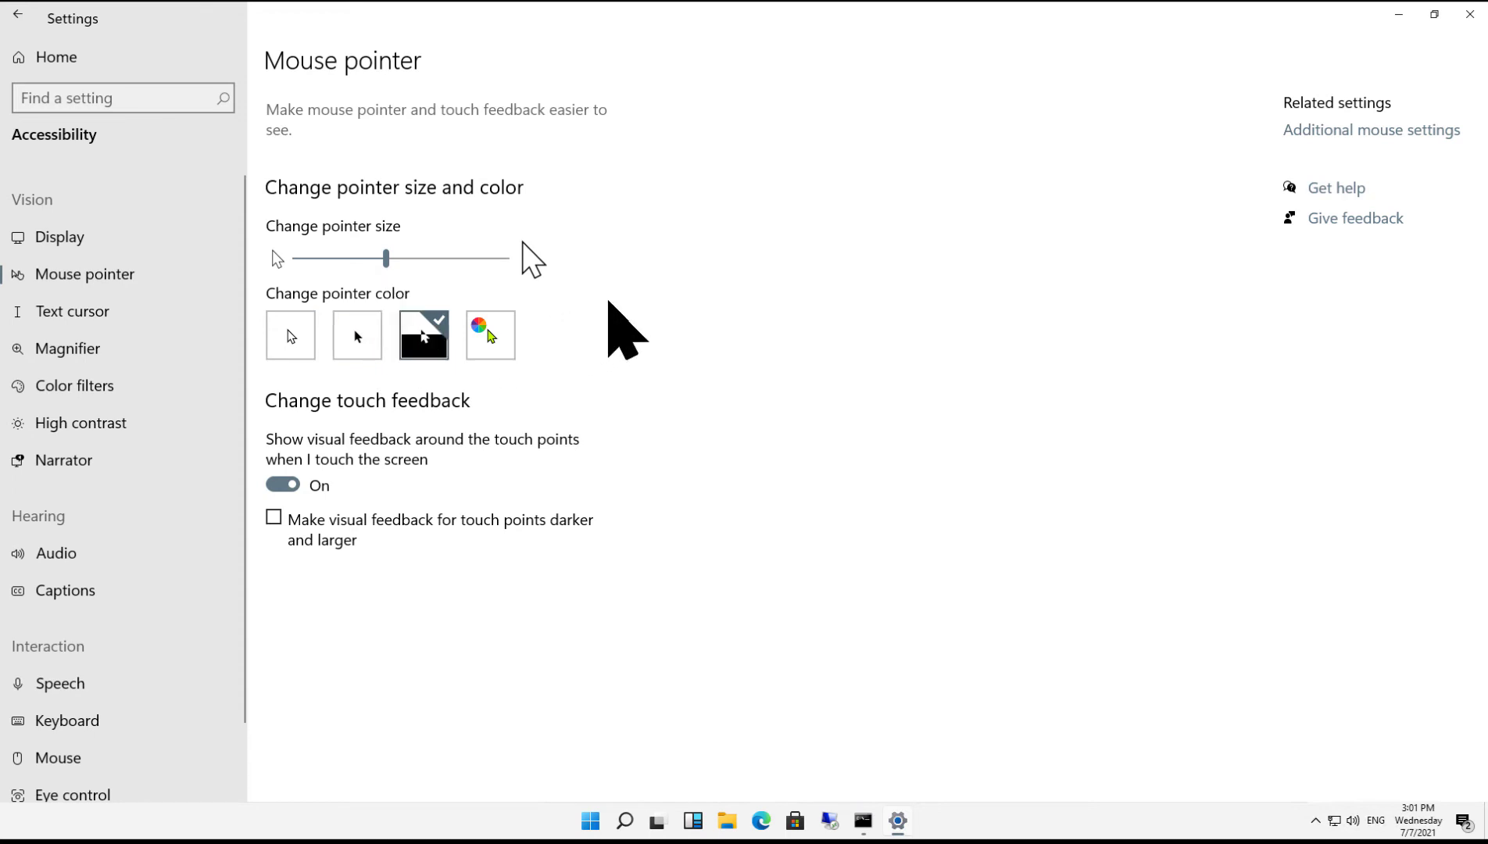
pyautogui.moveTo(234, 342)
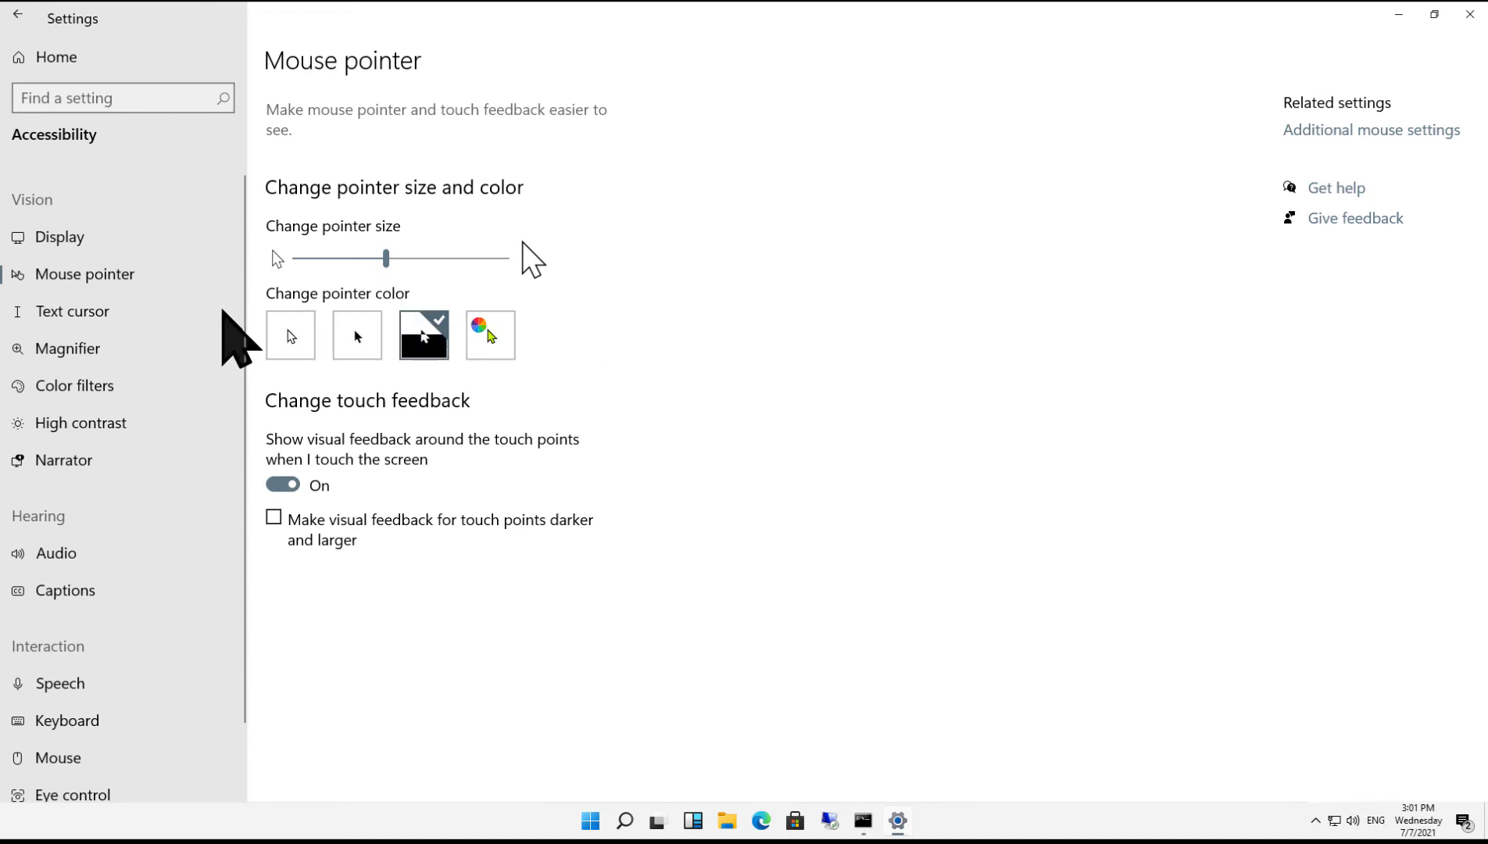
pyautogui.moveTo(58, 351)
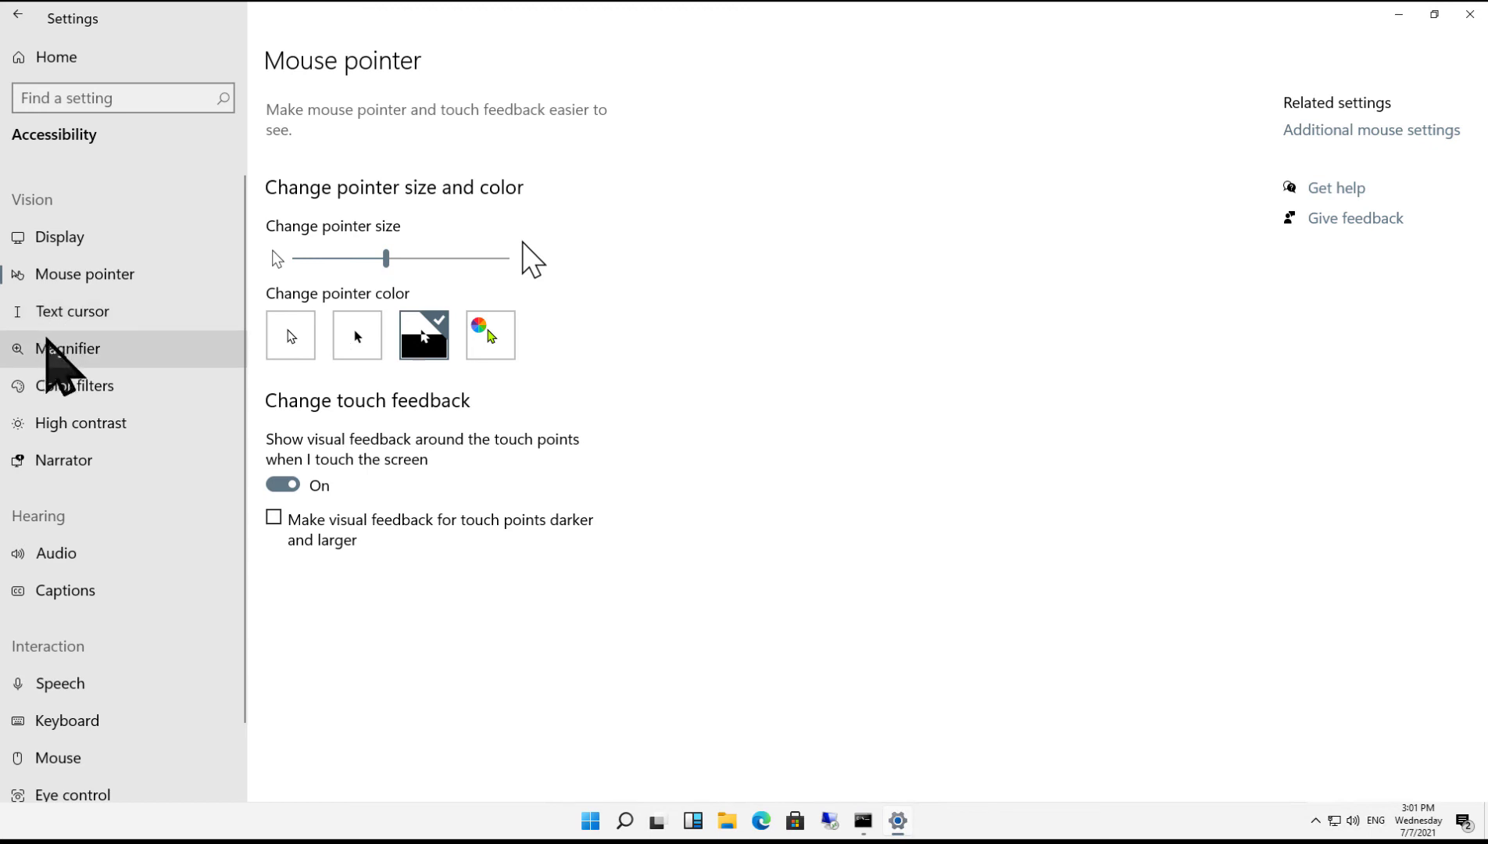
pyautogui.moveTo(63, 400)
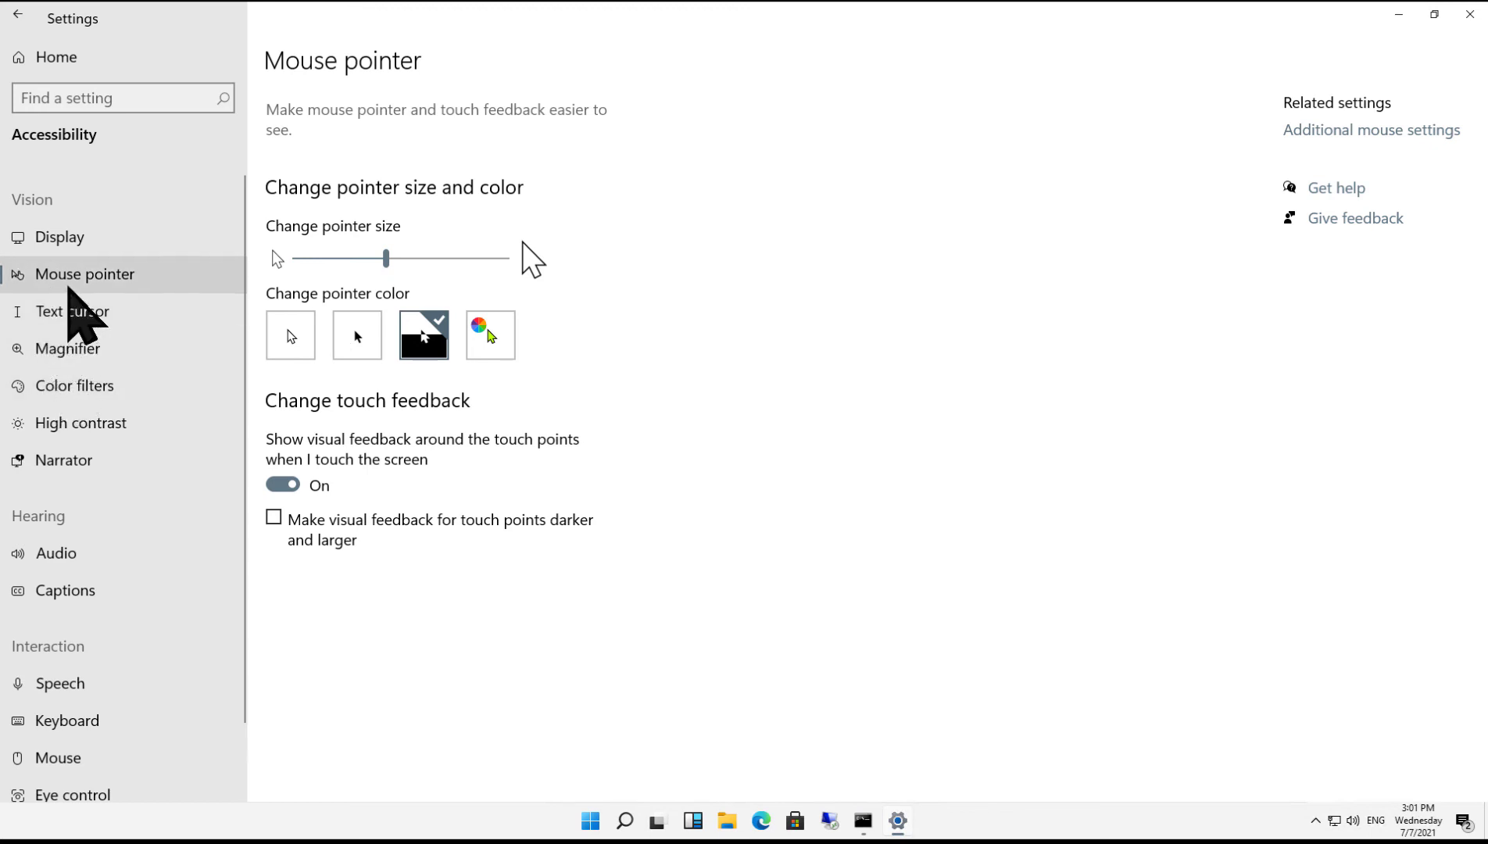
# Choose the inverted black-and-white pointer color option
pyautogui.click(490, 336)
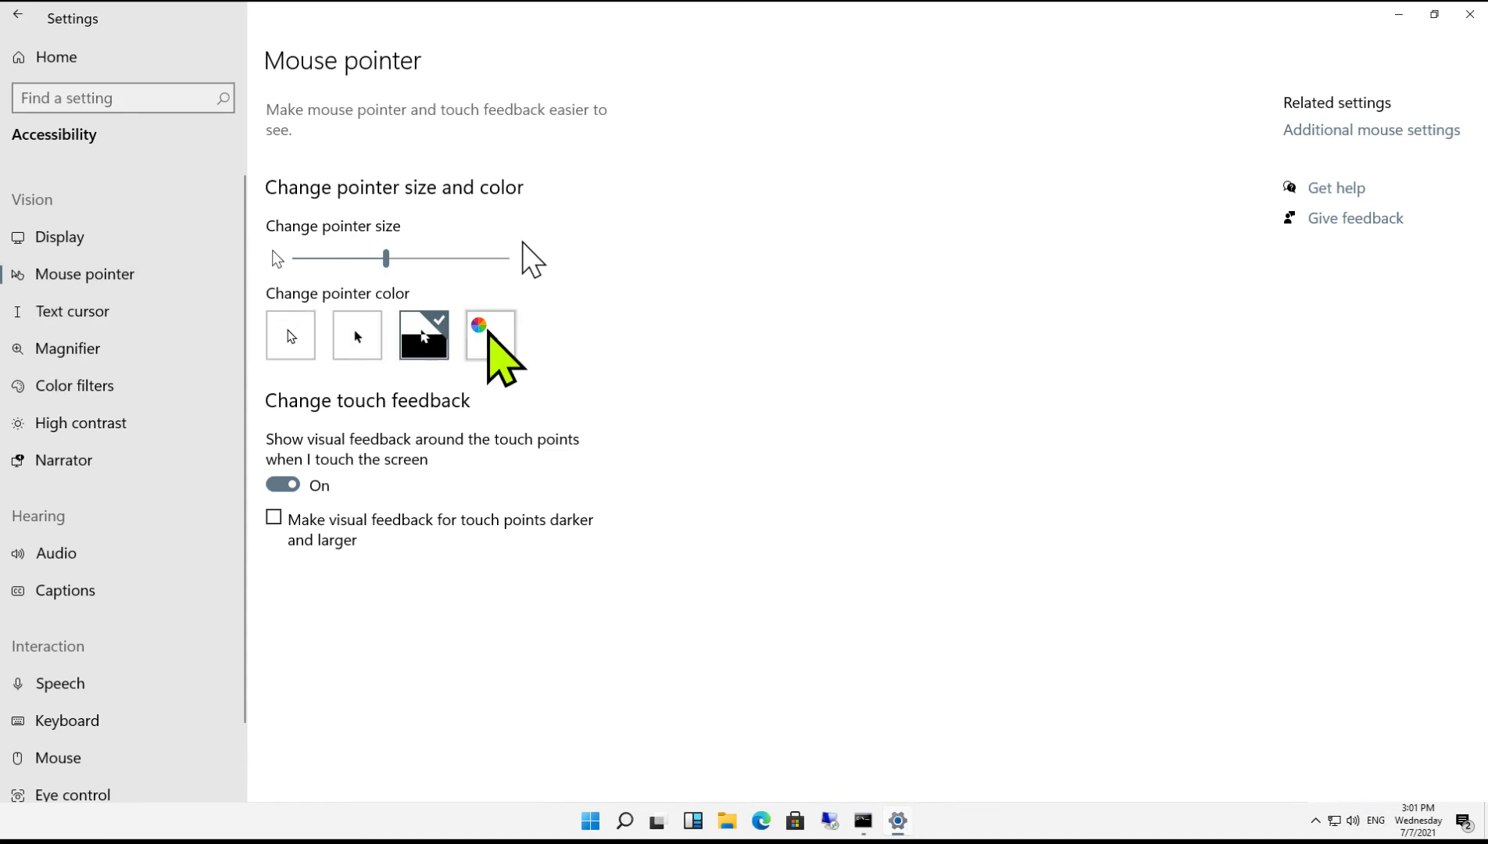
# Pick the custom pointer color, try pink, then settle on Gold
pyautogui.click(490, 336)
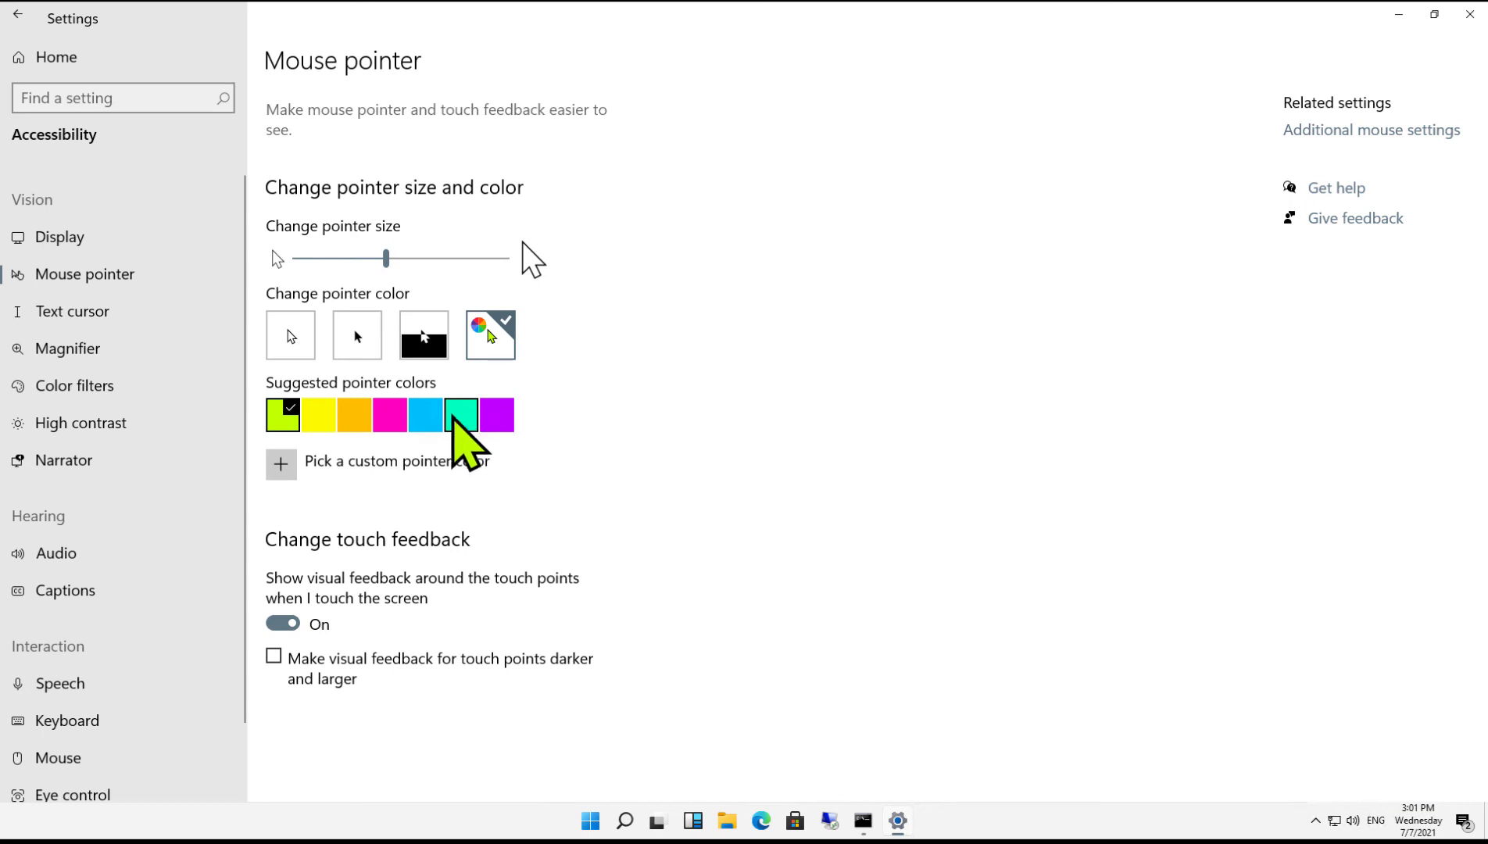
pyautogui.moveTo(390, 415)
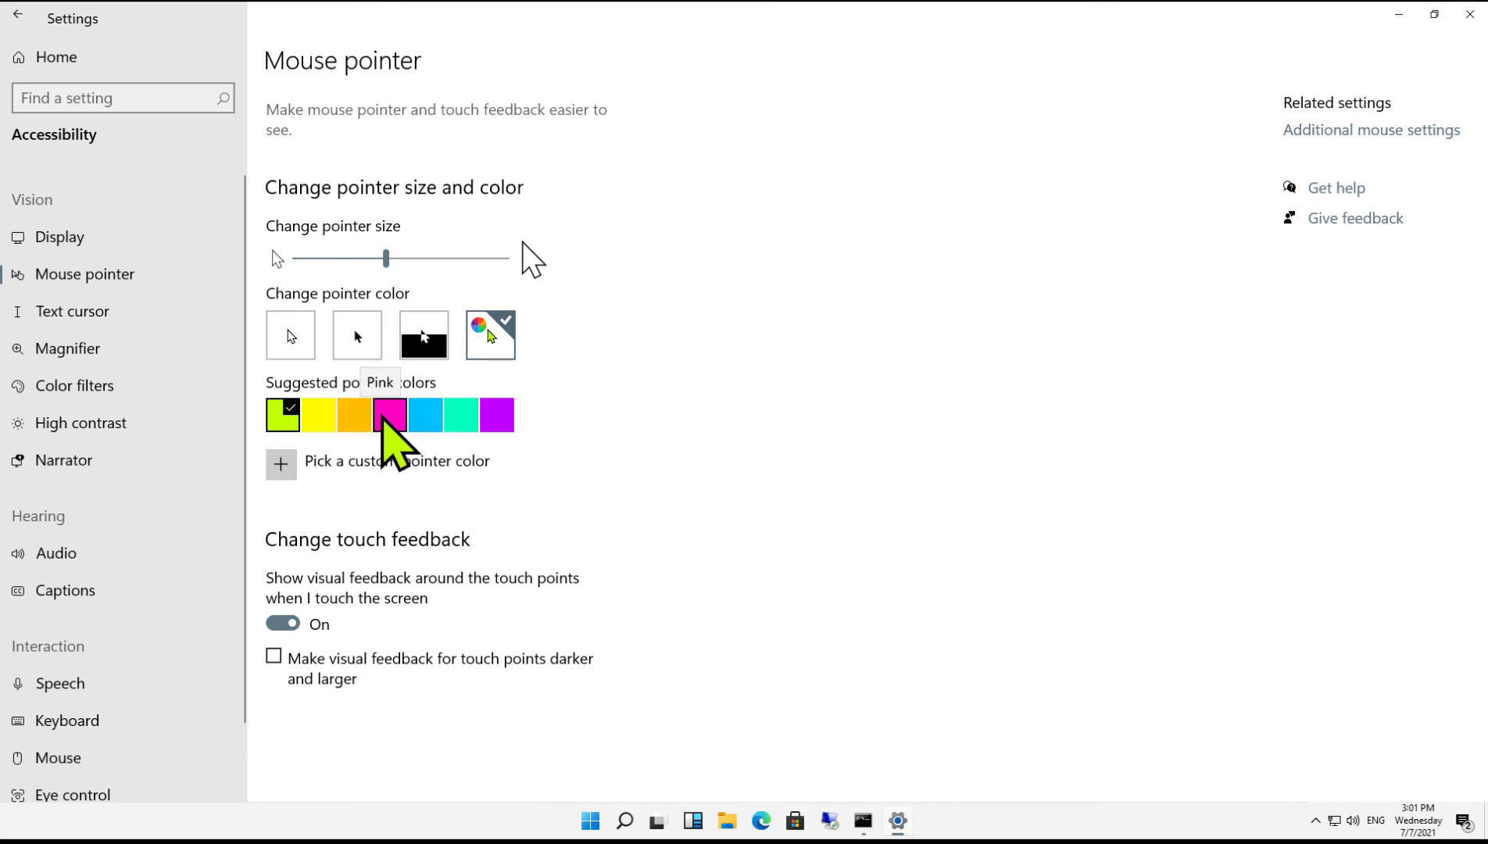
pyautogui.click(389, 415)
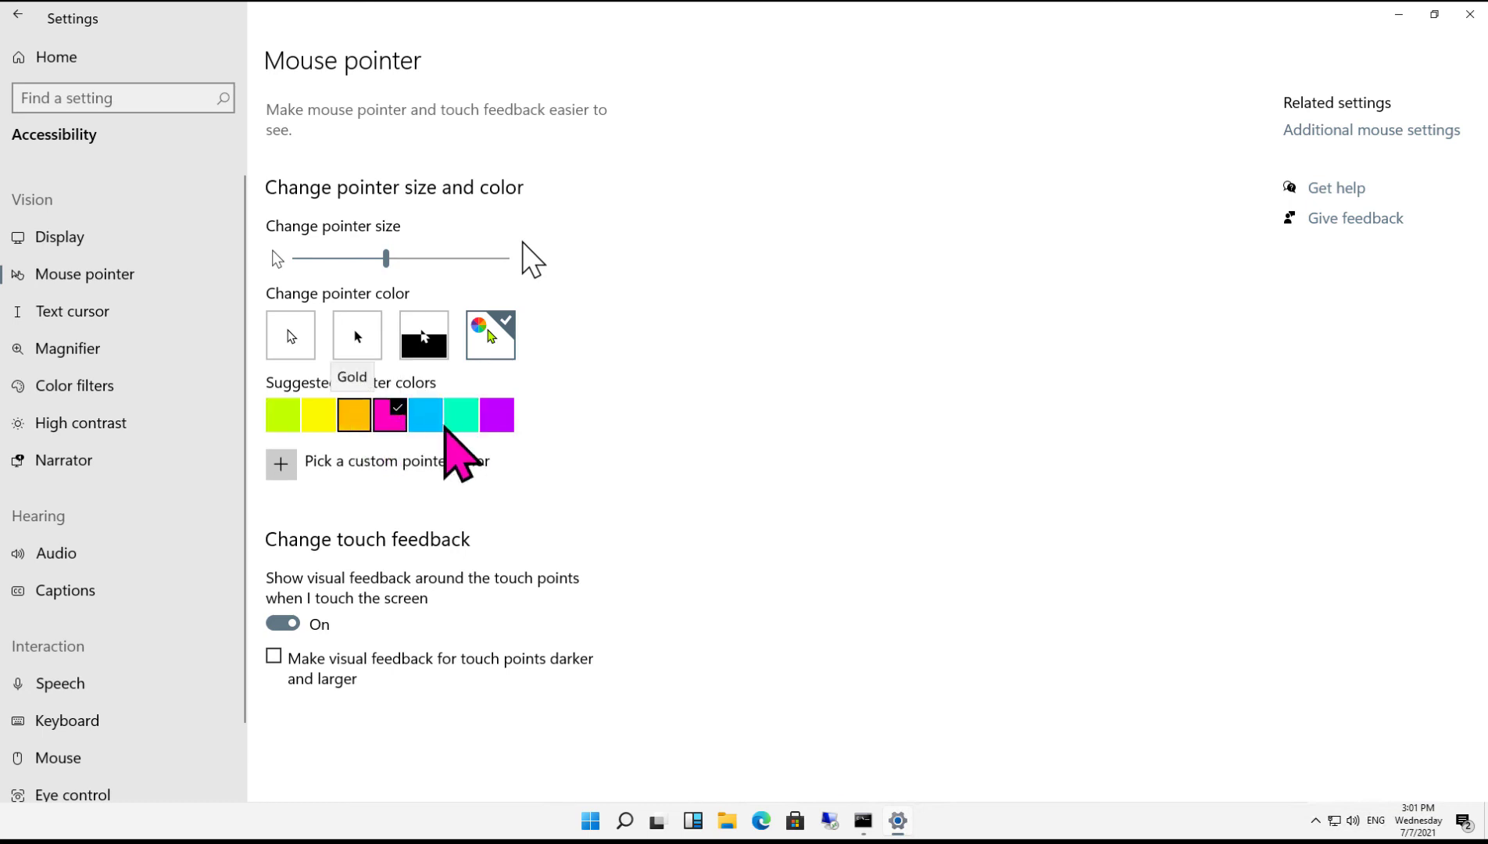
pyautogui.click(354, 415)
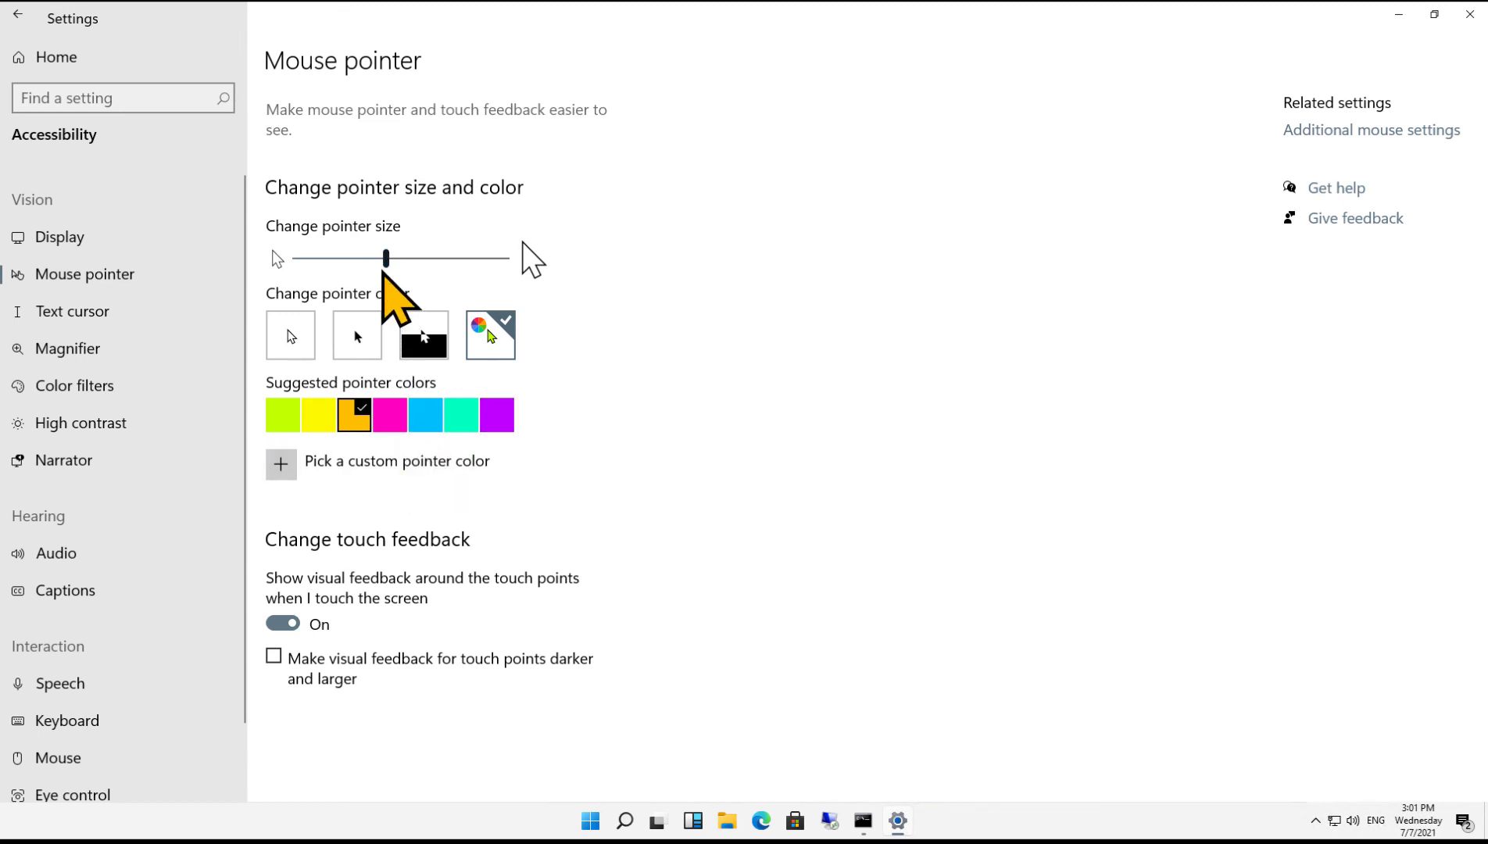
# Drag the pointer size slider left to shrink the gold pointer to small
pyautogui.moveTo(386, 257); pyautogui.dragTo(351, 257)
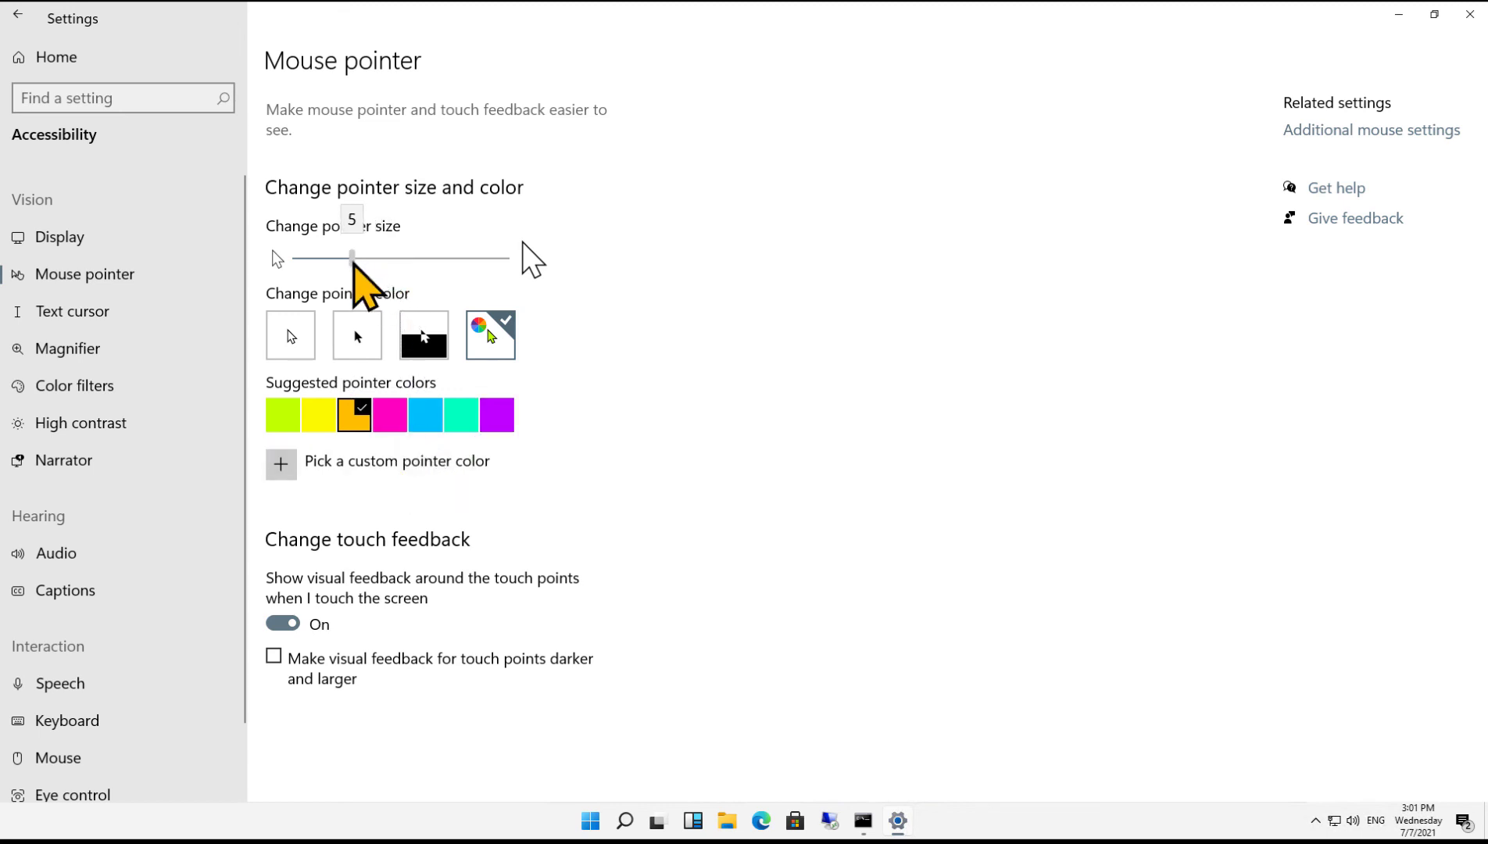
pyautogui.moveTo(352, 257); pyautogui.dragTo(339, 258)
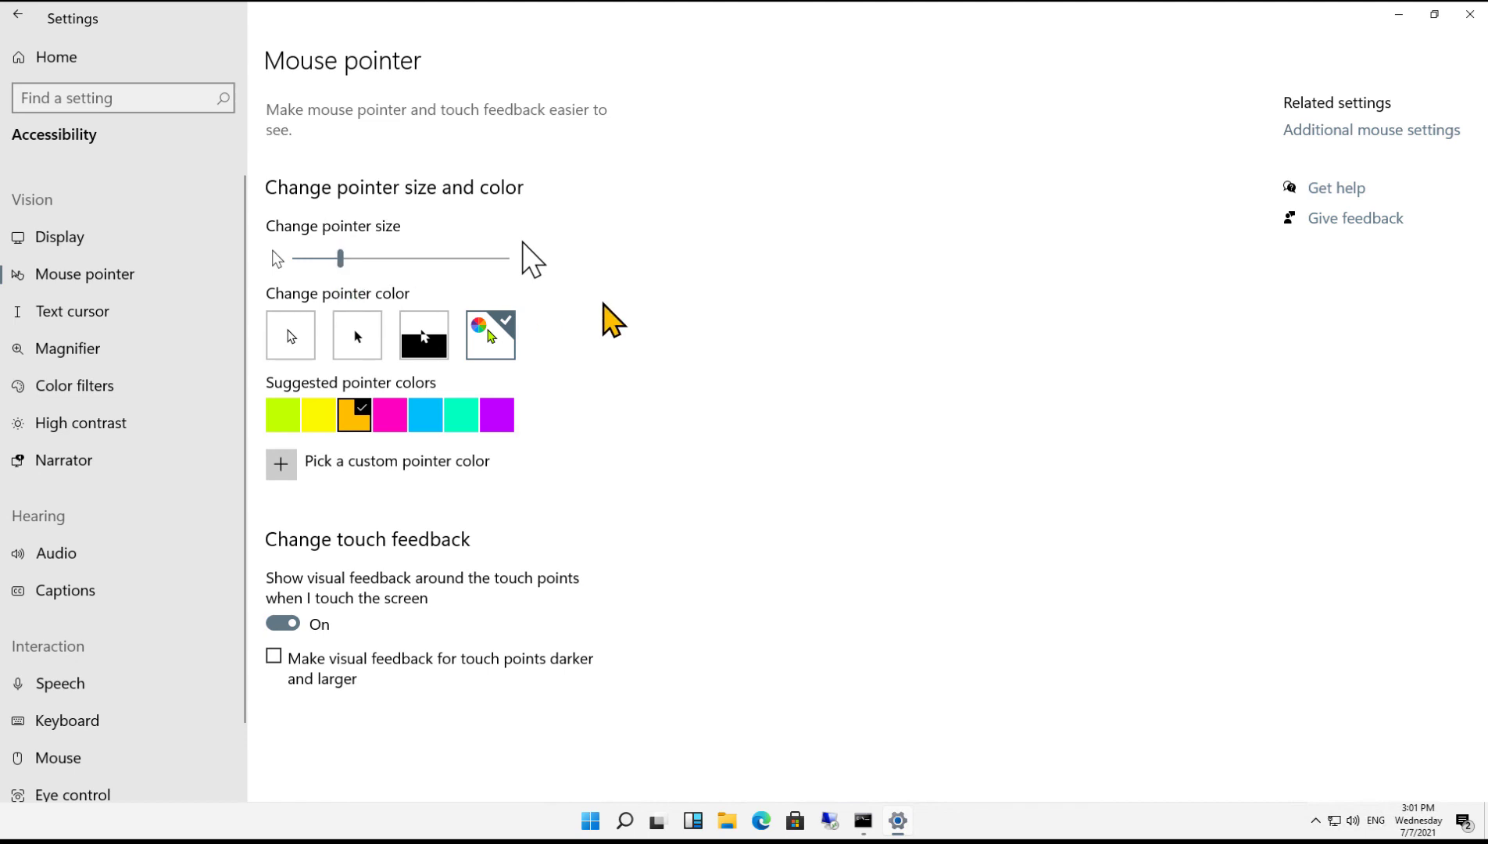